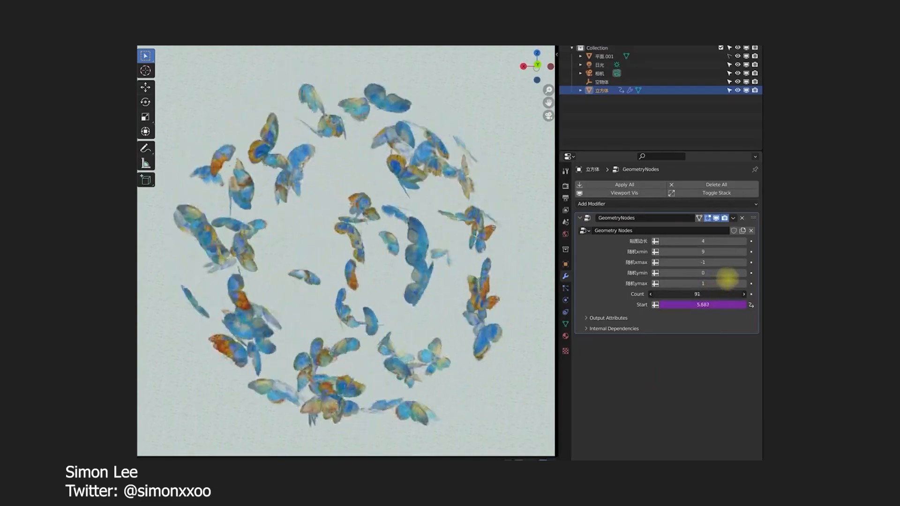
# Step: Scroll the 3.3 LTS release notes from the hair sculpting section down to Procedural UV Unwrapping
pyautogui.moveTo(701, 304); pyautogui.dragTo(700, 293)
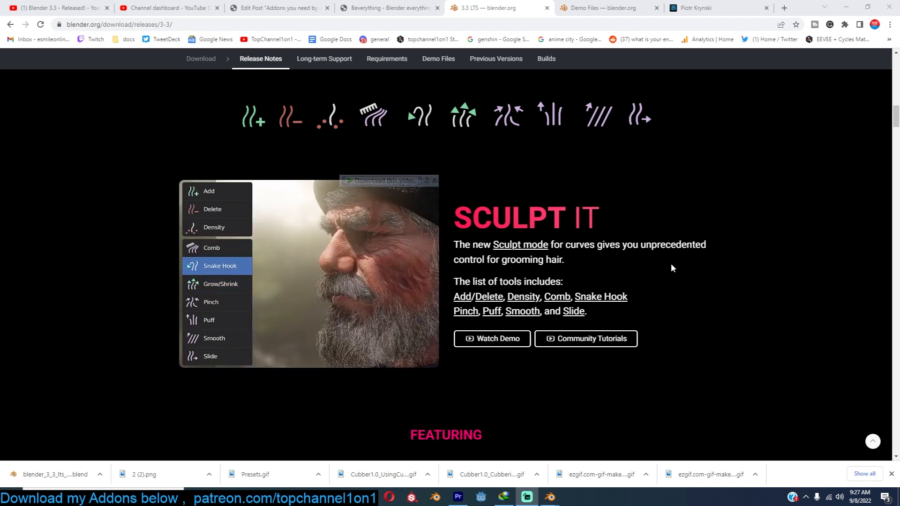
pyautogui.scroll(-3)
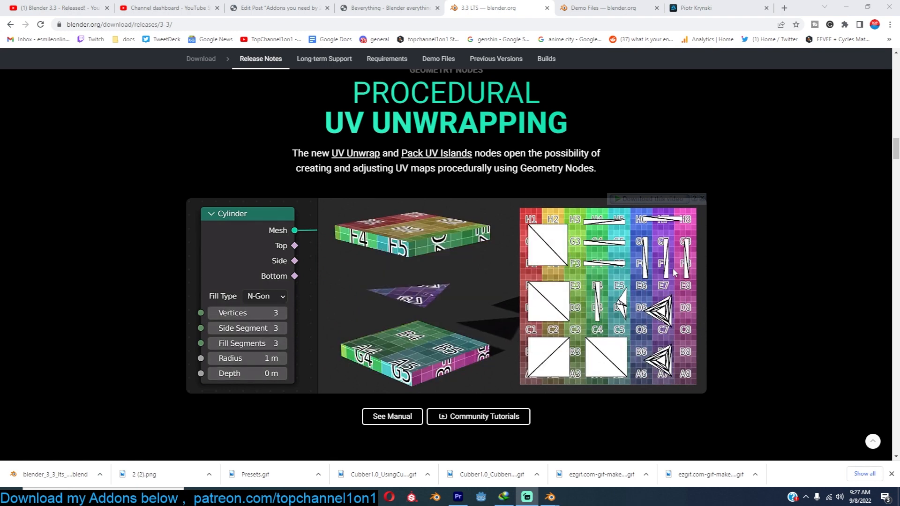
pyautogui.scroll(-3)
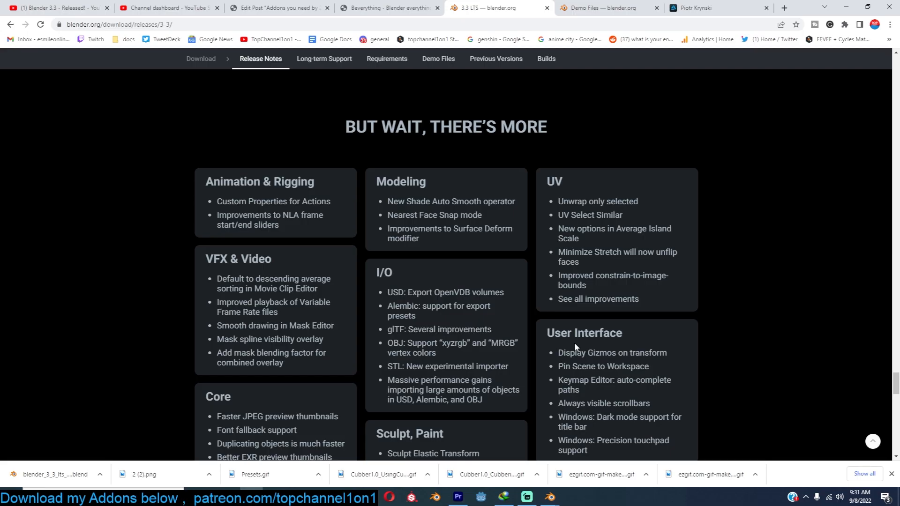
pyautogui.moveTo(549, 497)
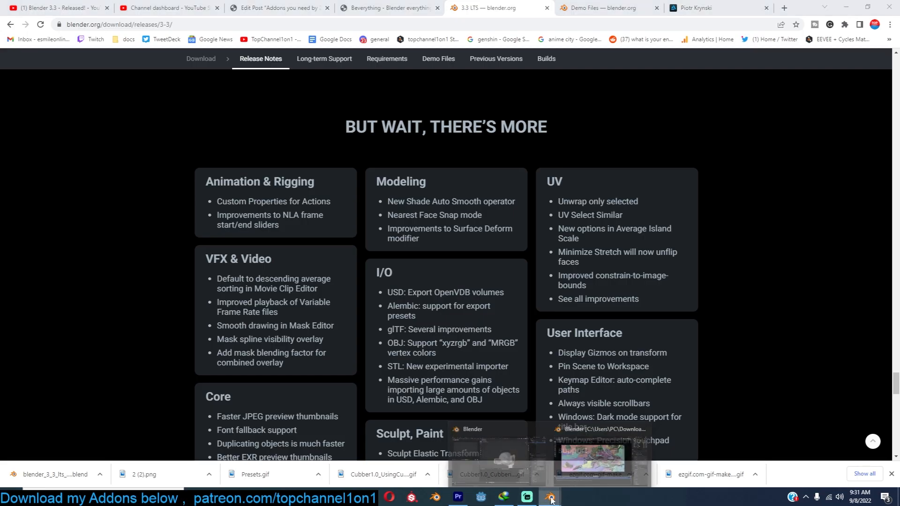
# Step: Switch to the splash demo scene and orbit the island city to view it from several sides and across the water
pyautogui.click(549, 497)
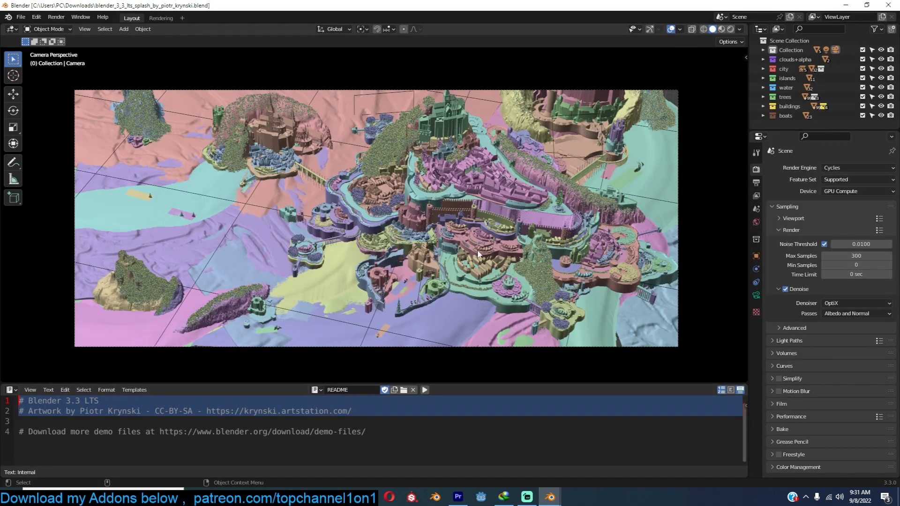
pyautogui.moveTo(477, 253); pyautogui.dragTo(517, 235)
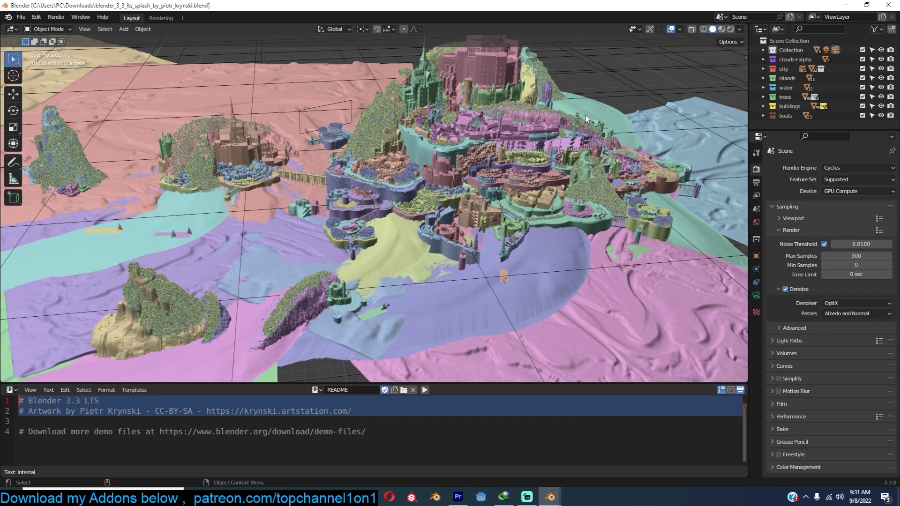
pyautogui.moveTo(587, 116)
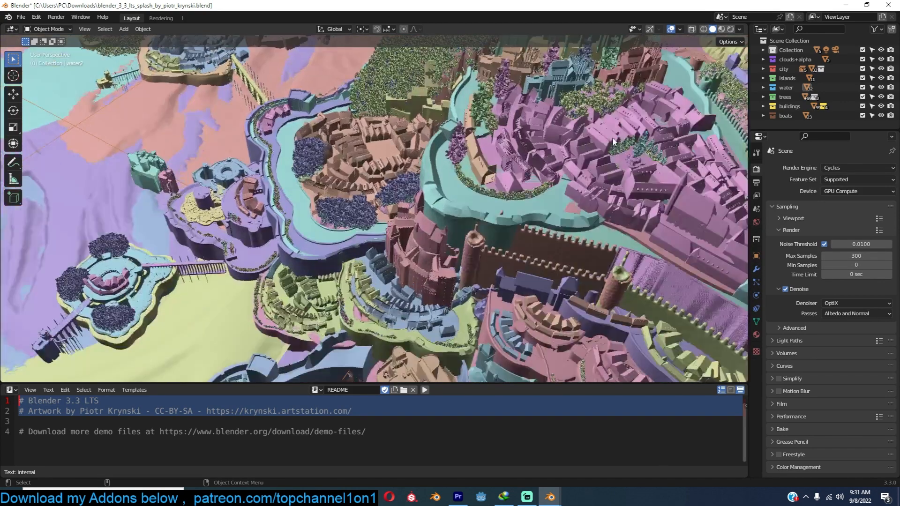
pyautogui.moveTo(614, 142); pyautogui.dragTo(539, 180)
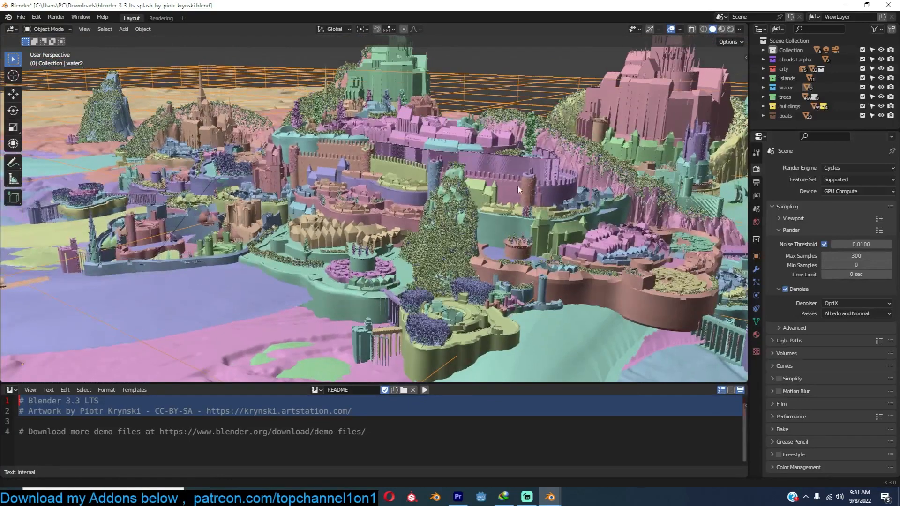
pyautogui.moveTo(517, 189); pyautogui.dragTo(730, 80)
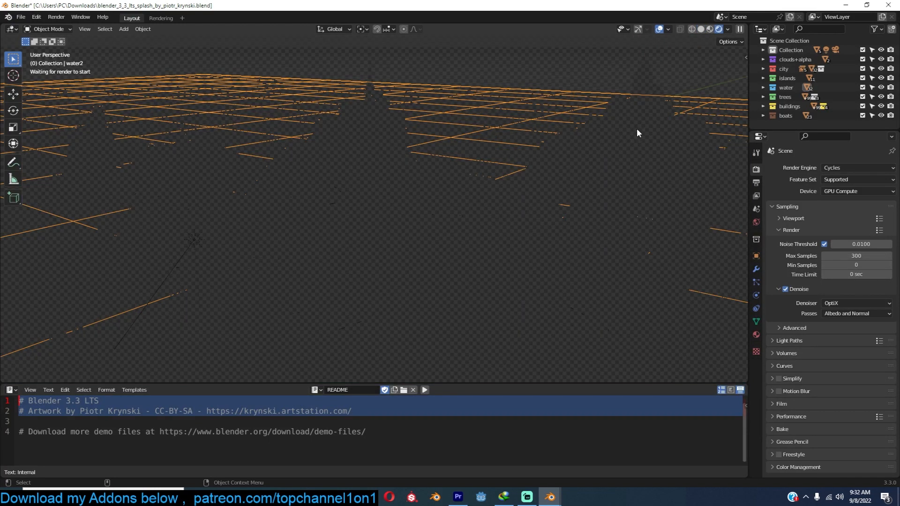
pyautogui.moveTo(636, 150)
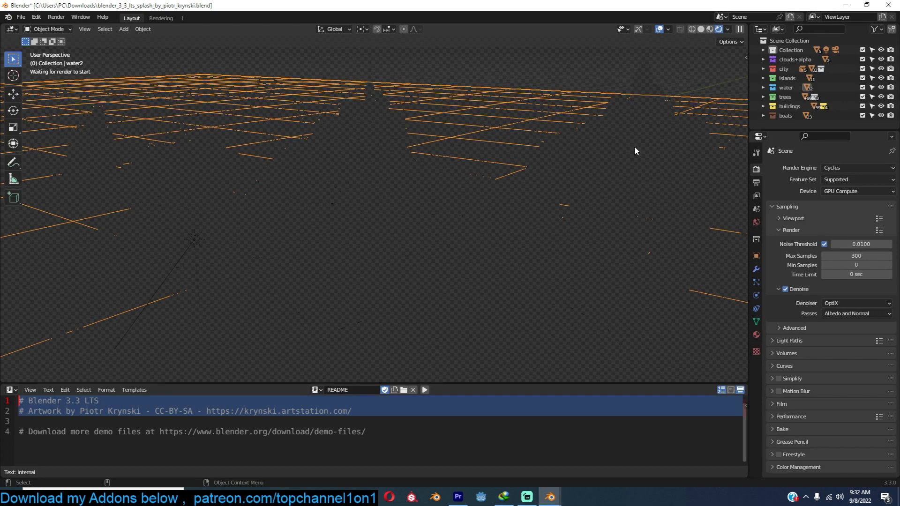
pyautogui.moveTo(300, 113)
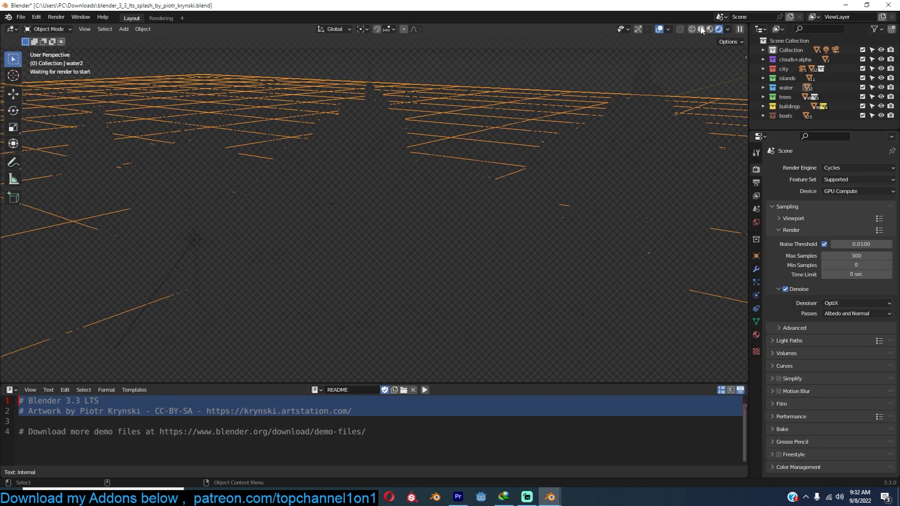
# Step: Switch the viewport shading to Rendered for a live Cycles preview of the city
pyautogui.click(701, 30)
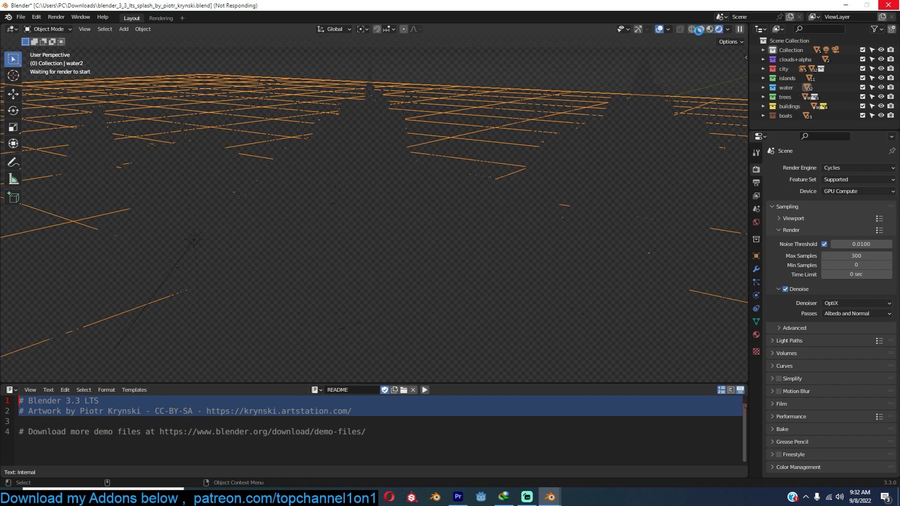